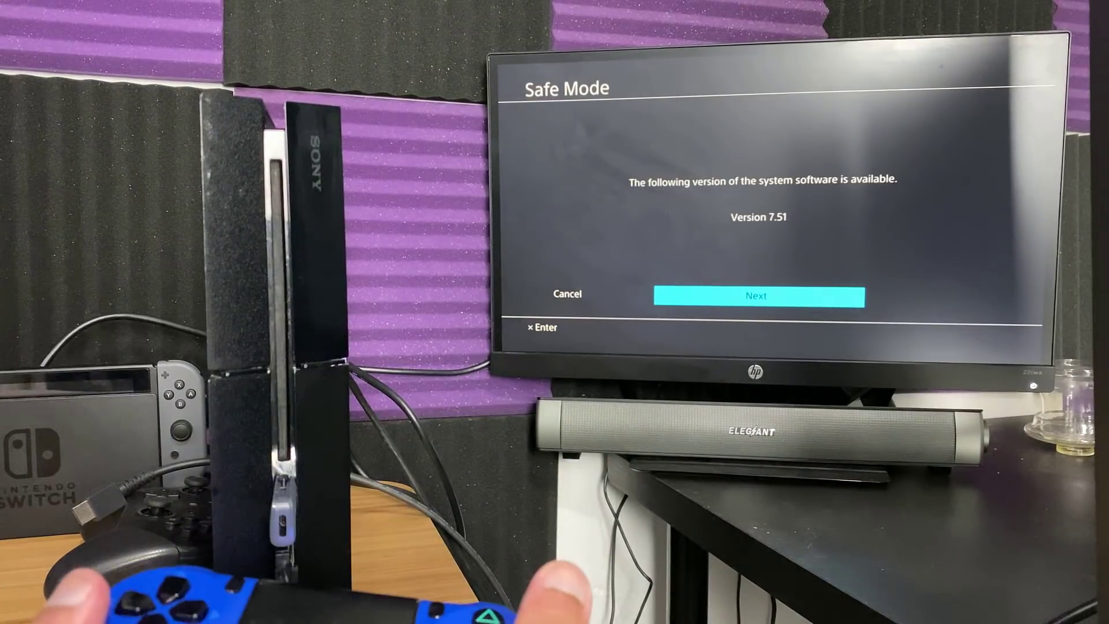
Step: Select Next to install system software Version 7.51 from Safe Mode
{"action": "left_click", "coordinate": [756, 295]}
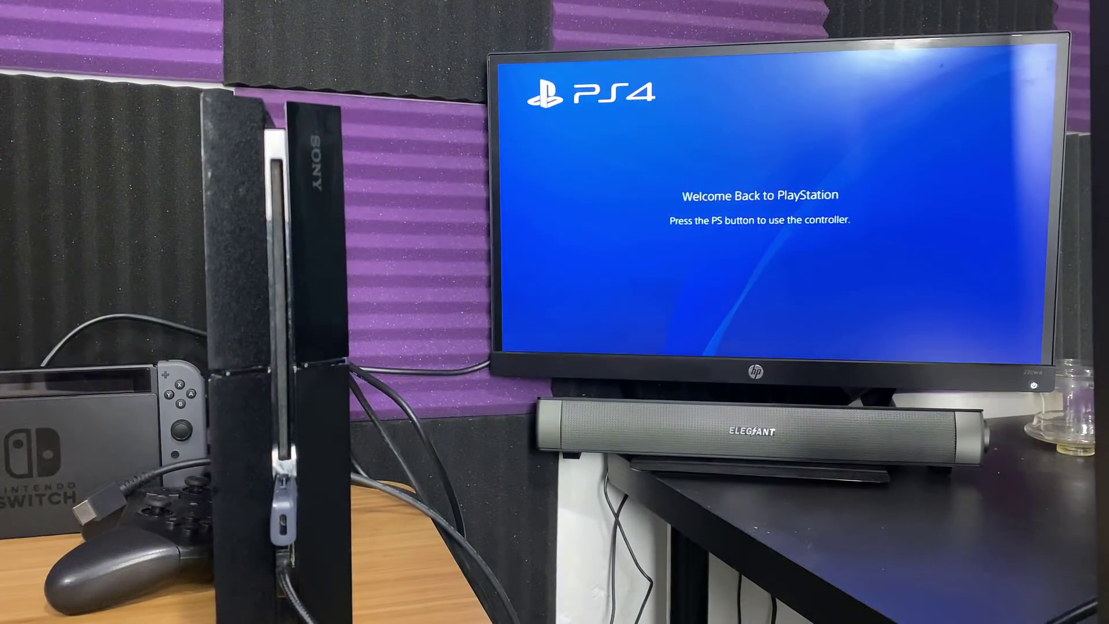
Step: Press the PS button at Welcome Back to reach the user selection screen
{"action": "key", "text": "ps"}
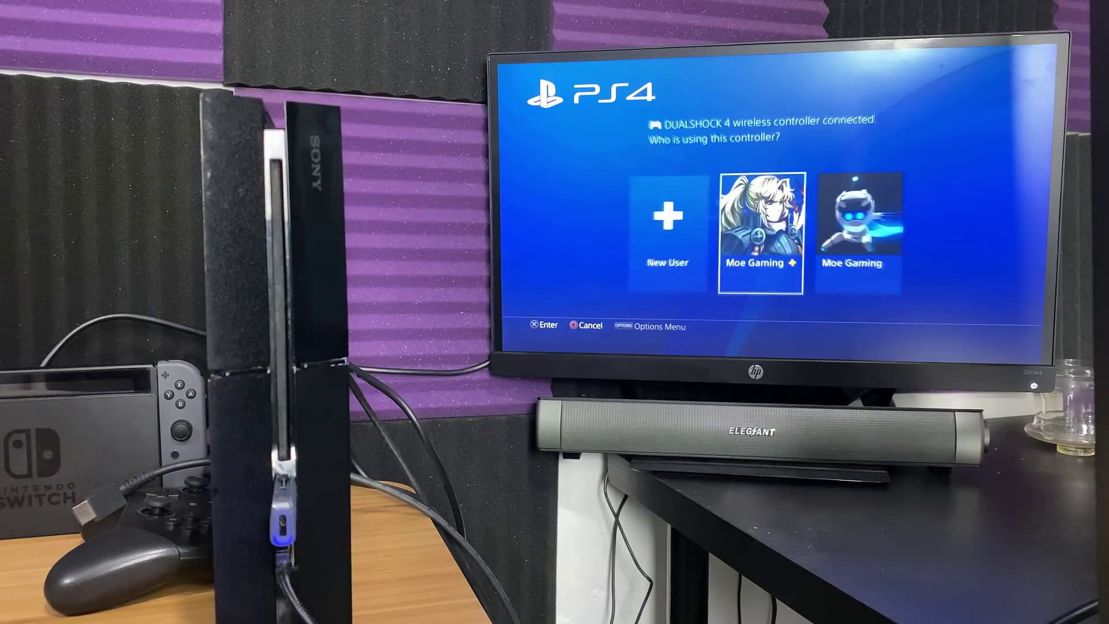